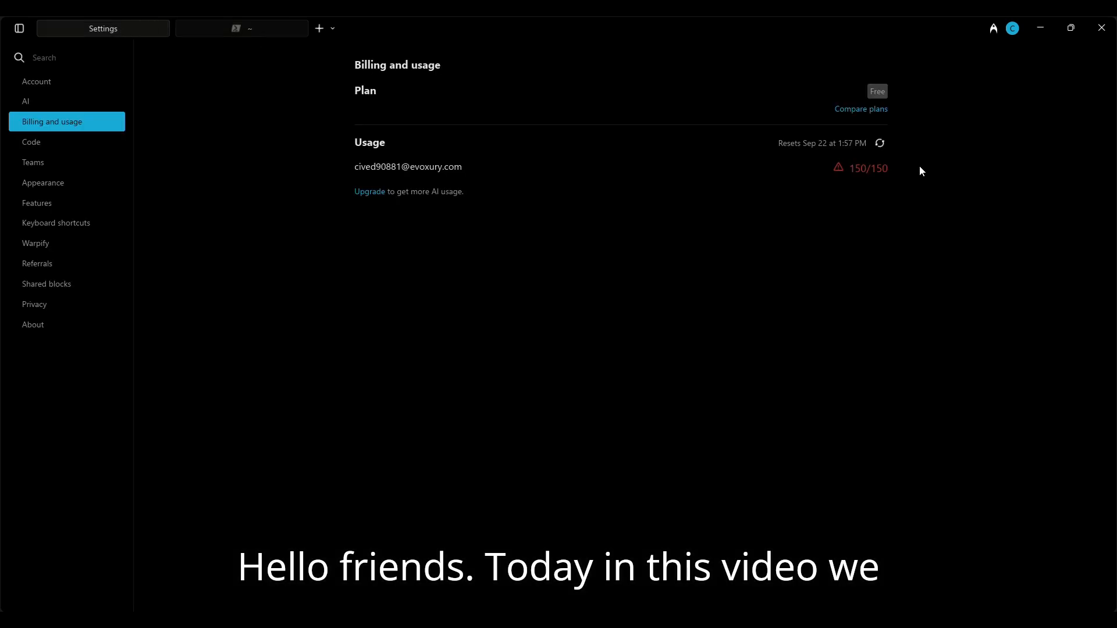
# Check that Warp's free-plan AI usage has hit its 150/150 limit
pyautogui.click(241, 28)
pyautogui.write('war')
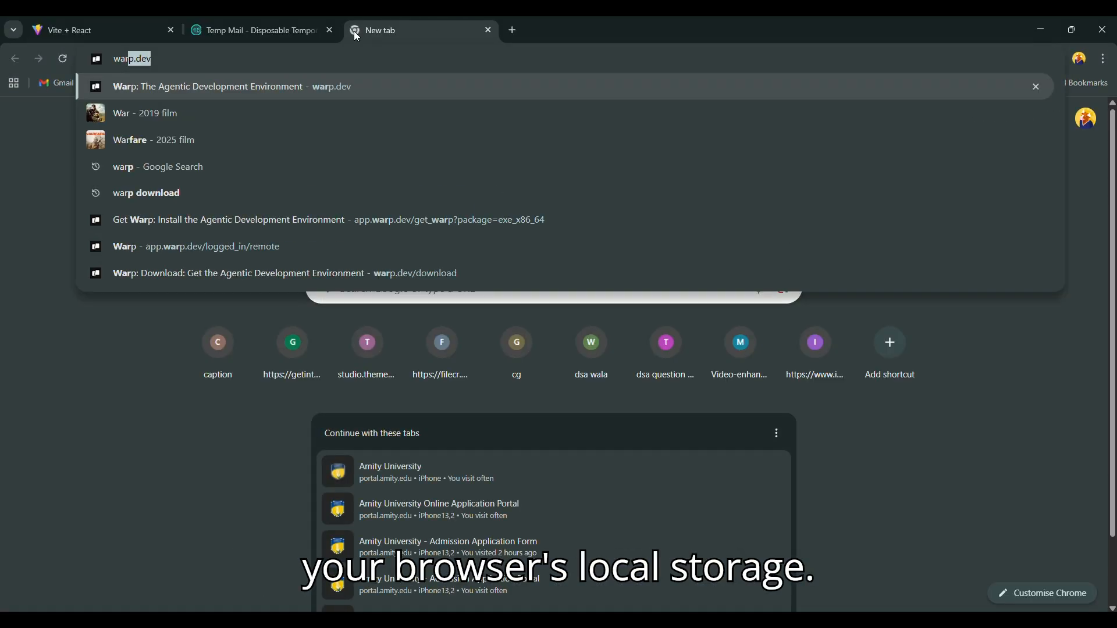
# Inspect warp.dev's local storage in DevTools Application > Storage
pyautogui.click(207, 86)
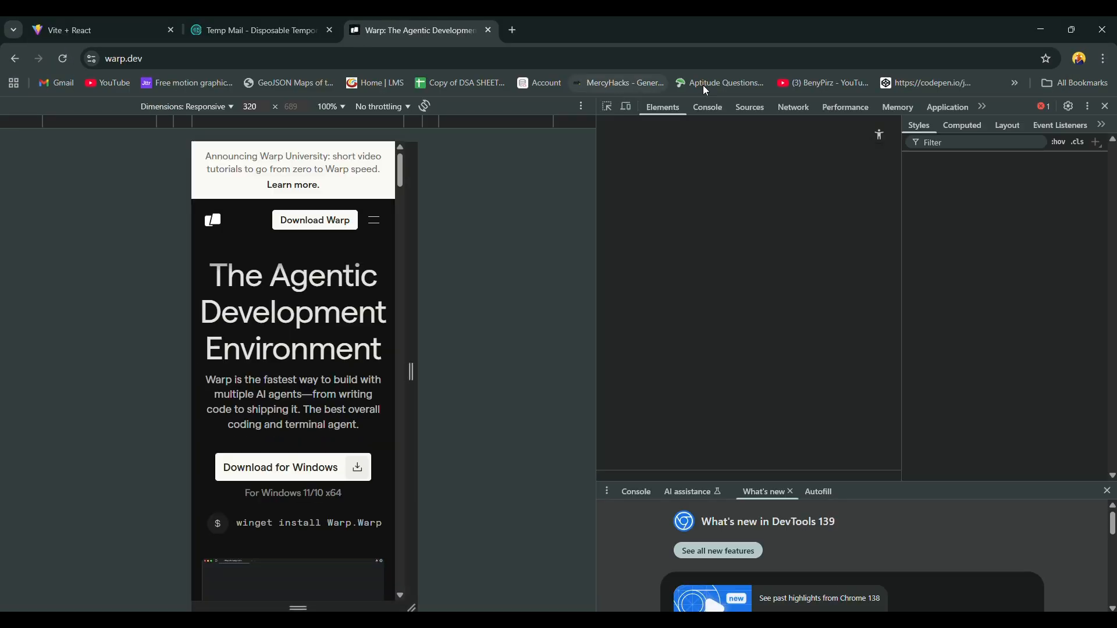
pyautogui.click(950, 107)
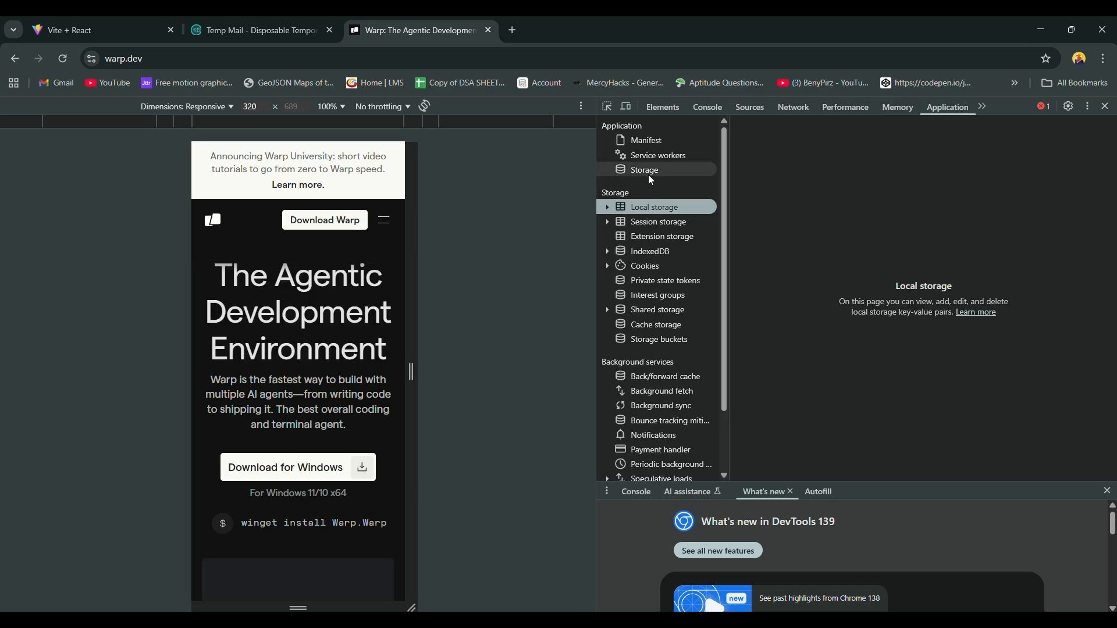
pyautogui.click(644, 170)
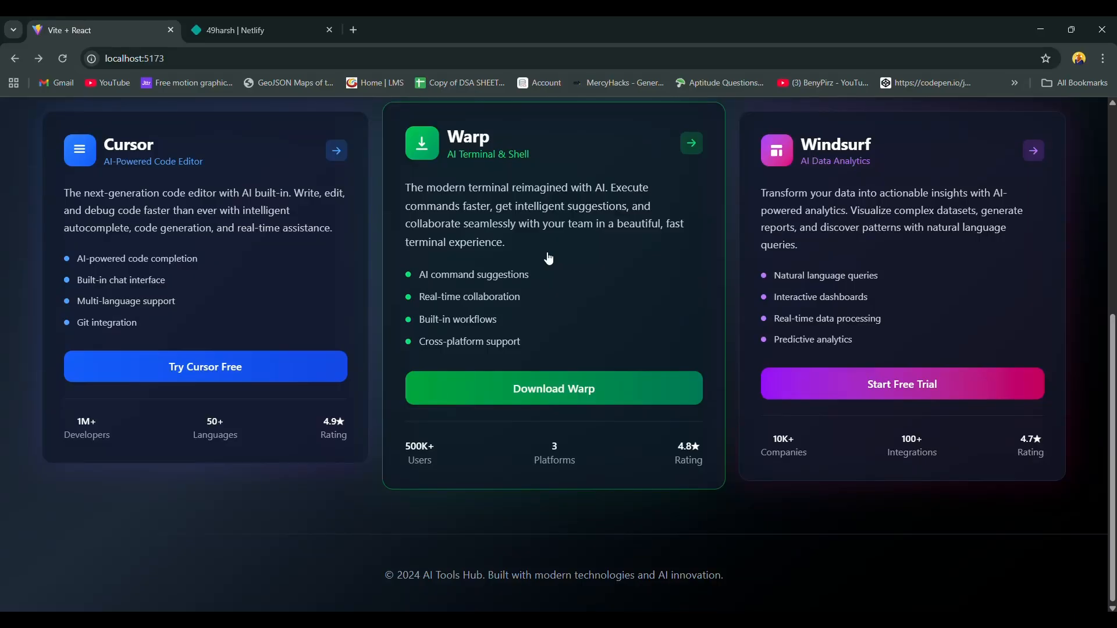
# Bring the Warp leftover-cleanup script from the steps guide into admin PowerShell and run it
pyautogui.click(688, 143)
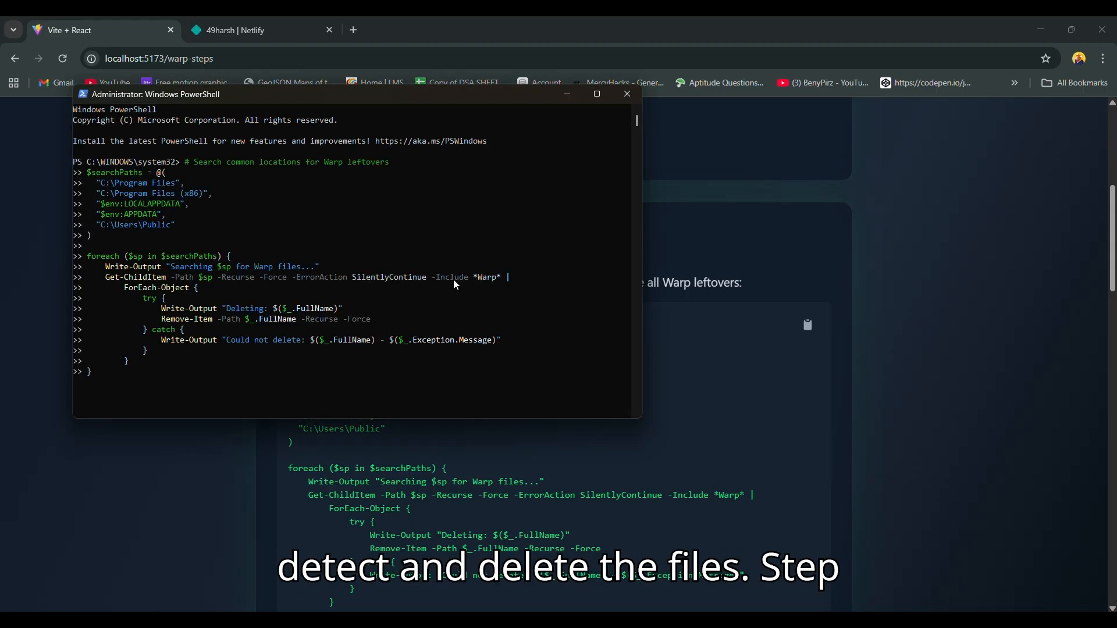
pyautogui.press('Return')
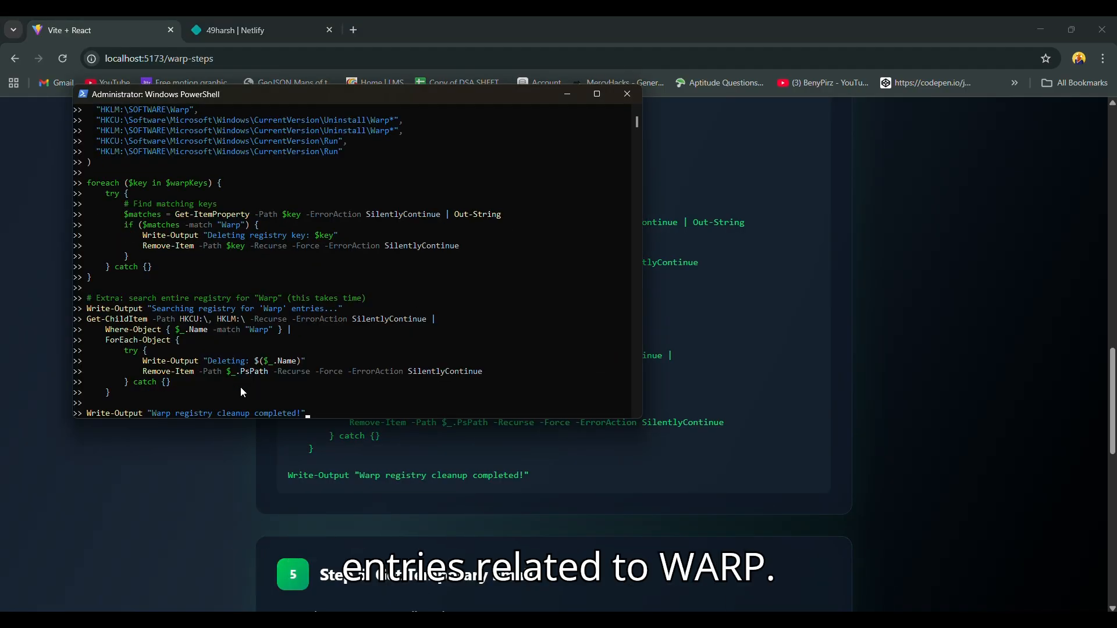
# Maximize PowerShell to read the registry cleanup output, then scroll the guide to Step 5
pyautogui.click(595, 93)
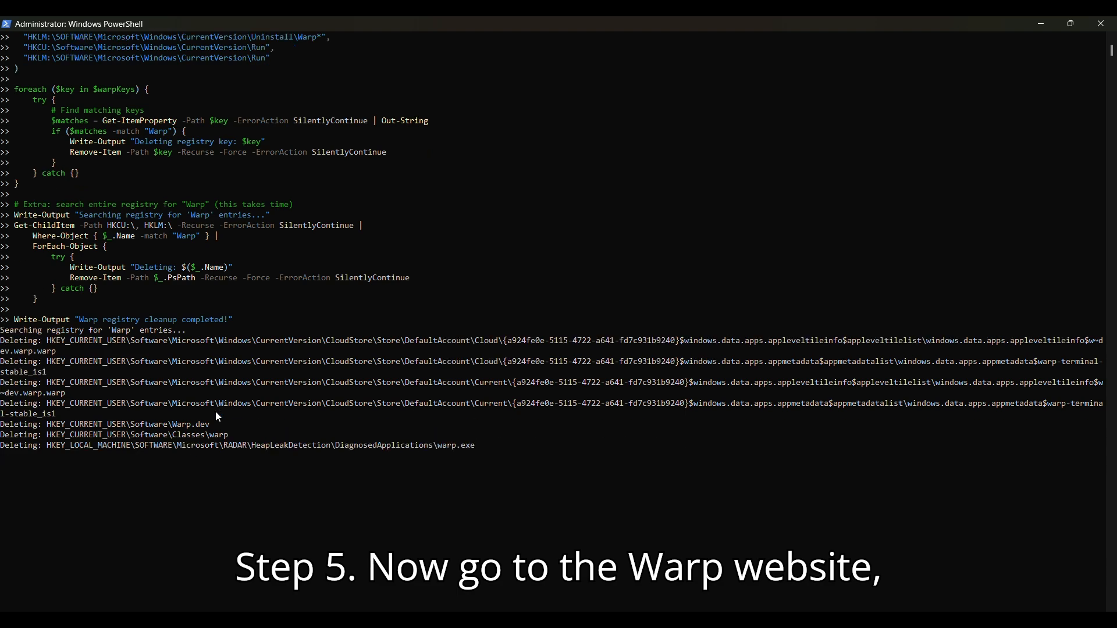
pyautogui.scroll(-3)
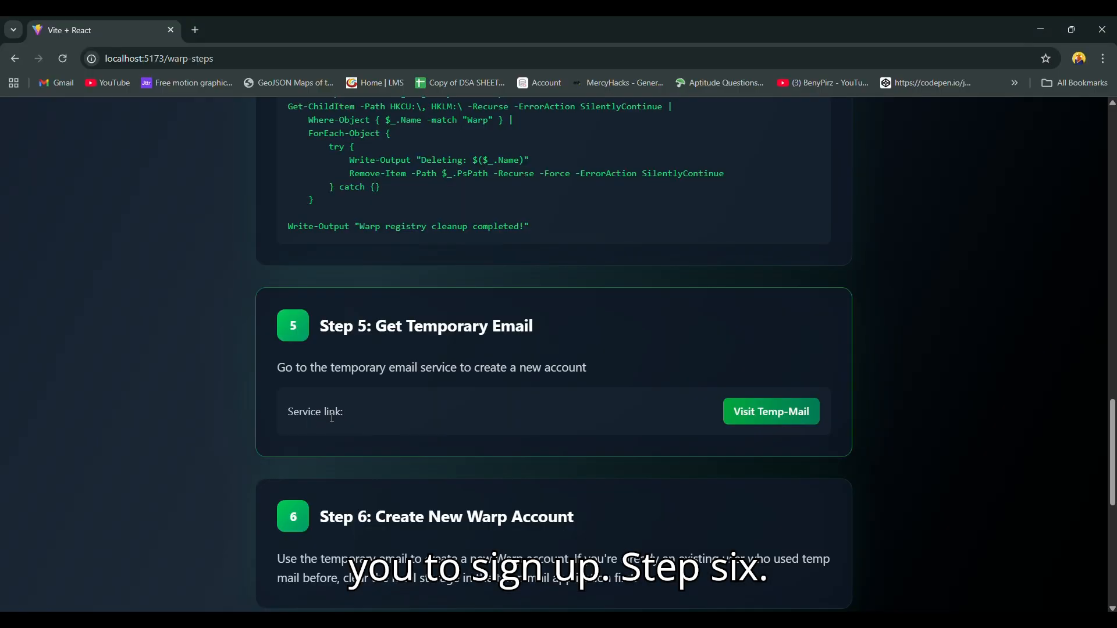
# Visit Temp Mail and clear its site data to get a fresh disposable address for Warp sign-up
pyautogui.click(770, 410)
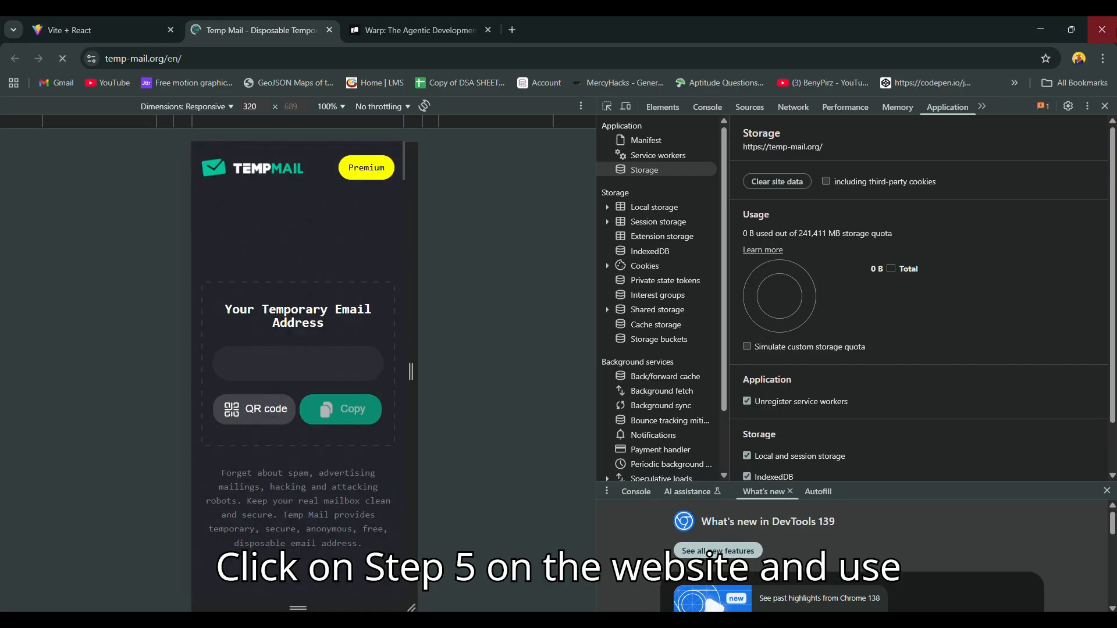
pyautogui.click(1104, 106)
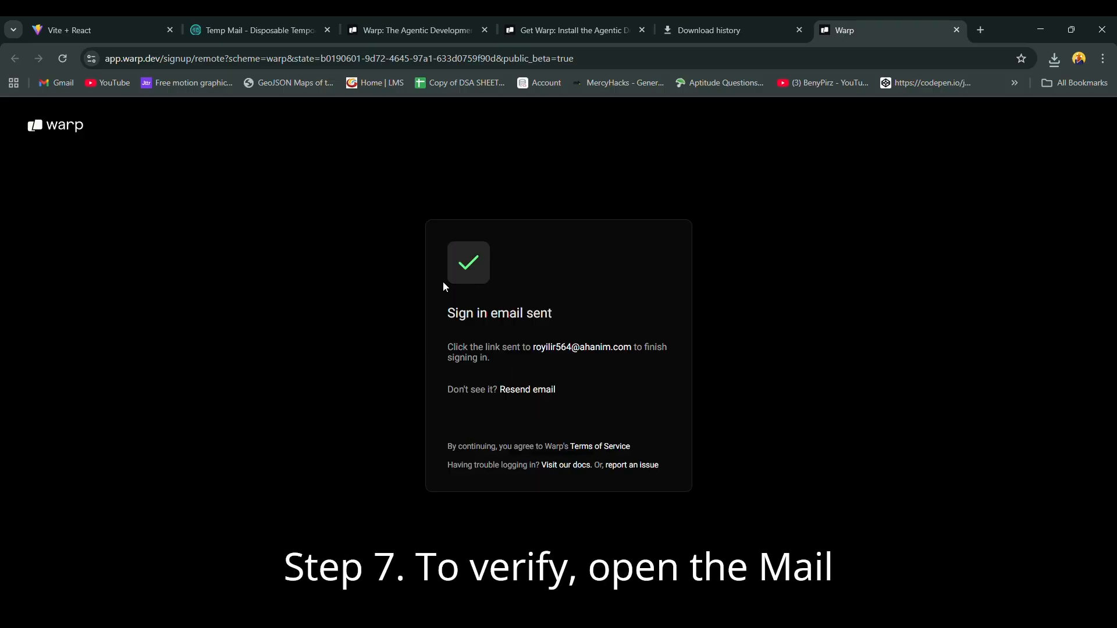
# Open the 'Sign in to Warp' message in the Temp Mail inbox and follow its link
pyautogui.click(256, 30)
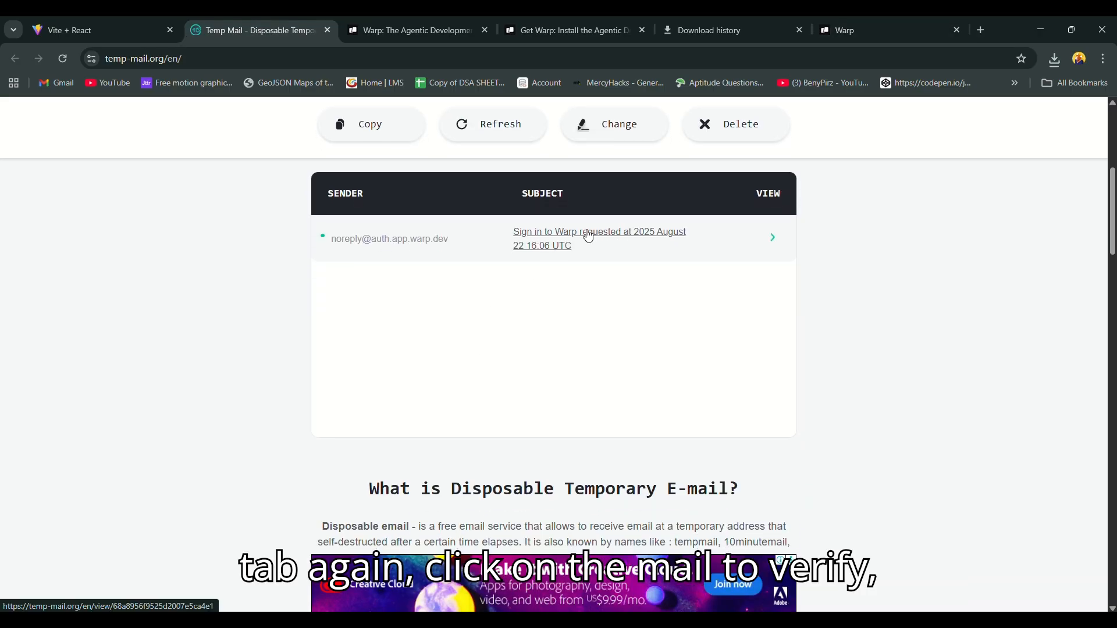
pyautogui.click(599, 238)
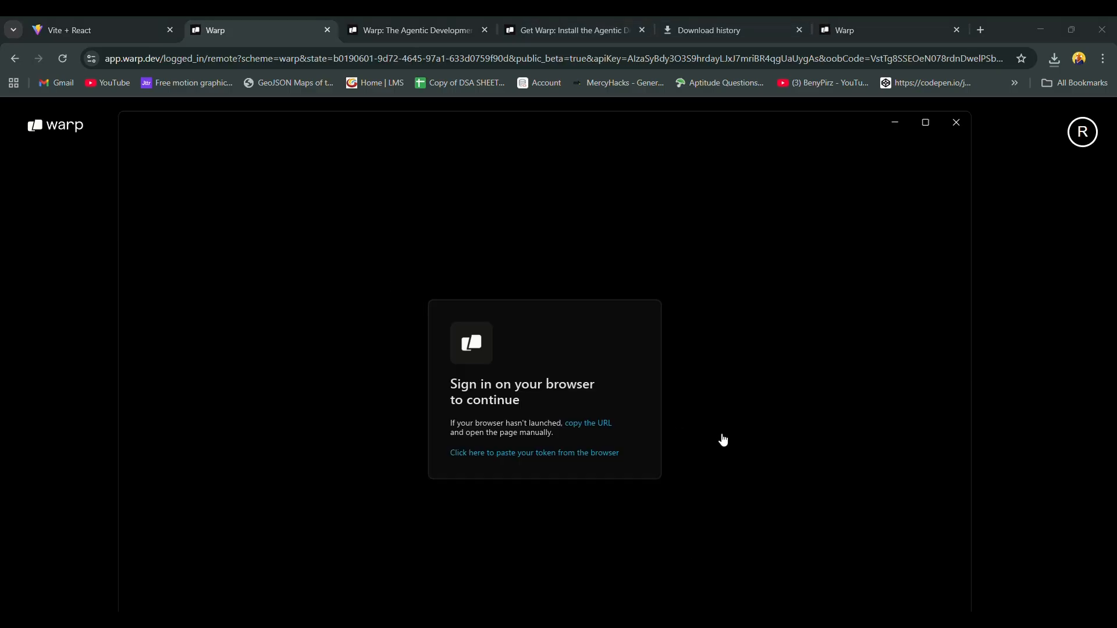
# Launch the signed-in Warp app and start typing 'hii wh' into Agent Mode
pyautogui.click(534, 452)
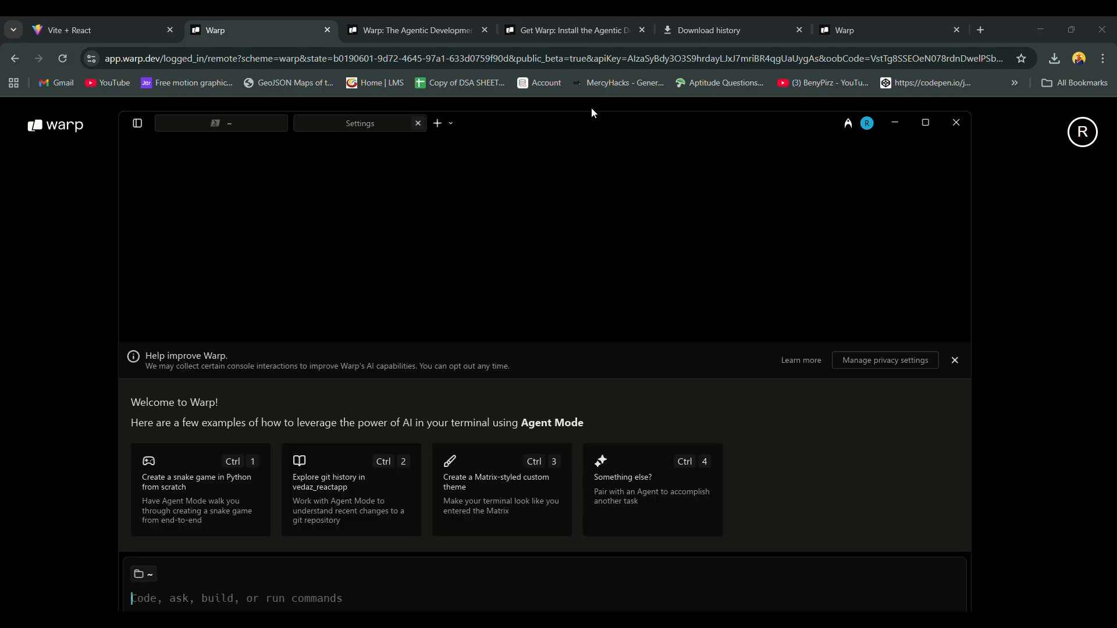
pyautogui.write('hii wh')
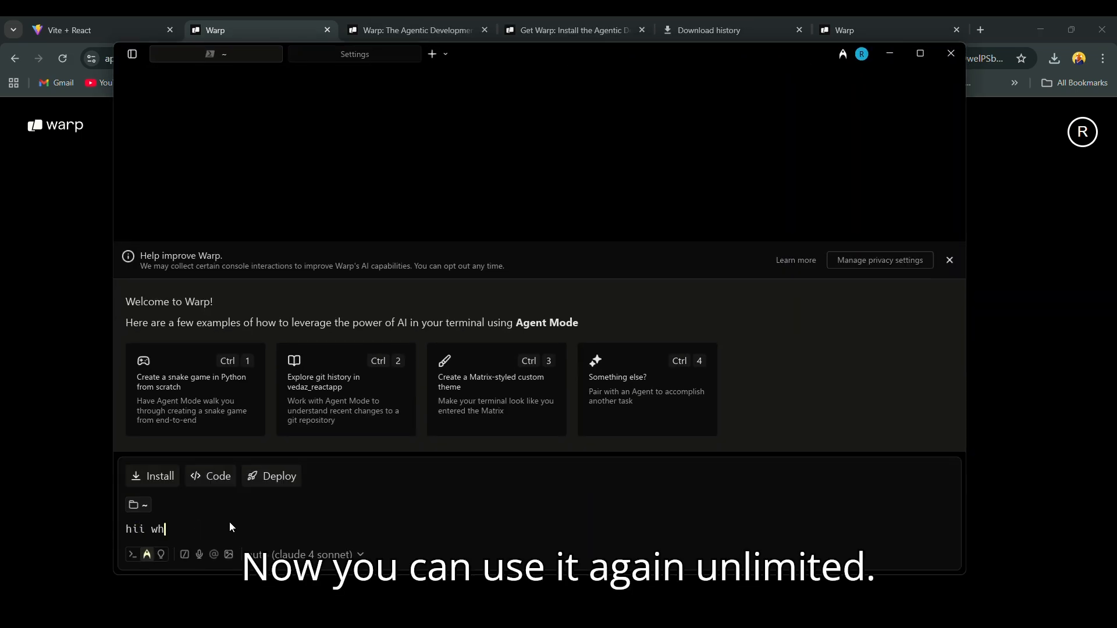